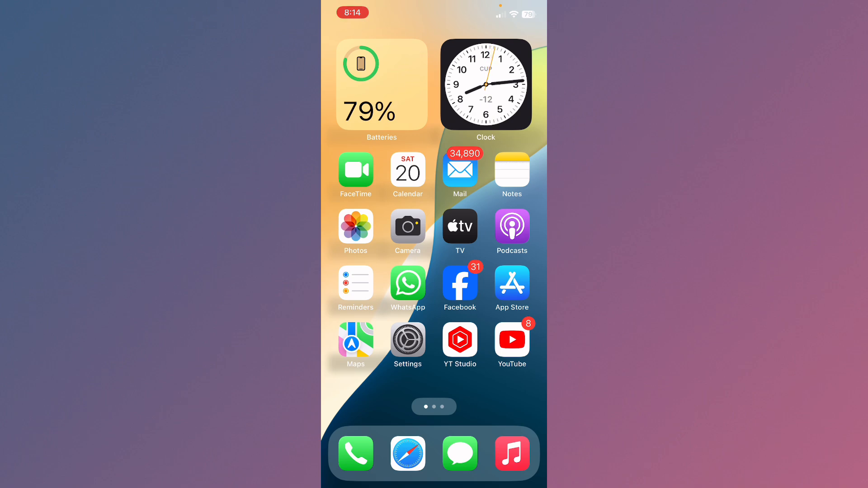
Check the Wi-Fi page, which shows Wi-Fi on and connected, then return to the main Settings list.
{"action": "scroll", "scroll_direction": "left", "scroll_amount": 3}
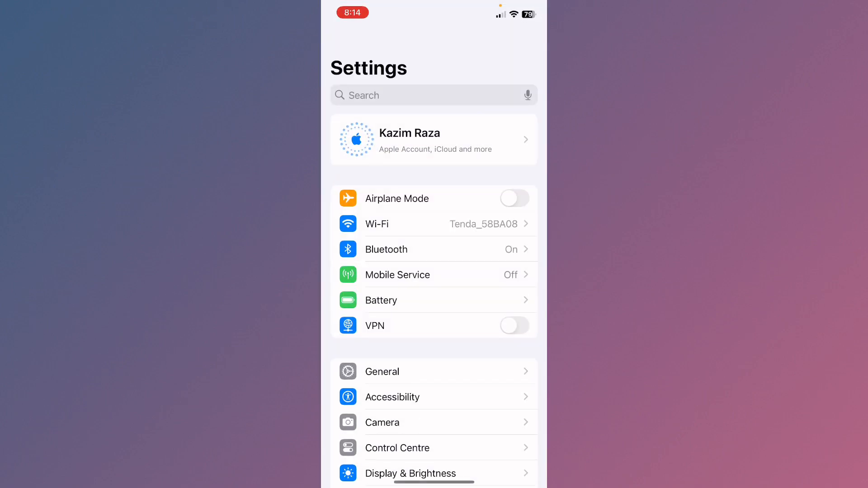
{"action": "left_click", "coordinate": [376, 224]}
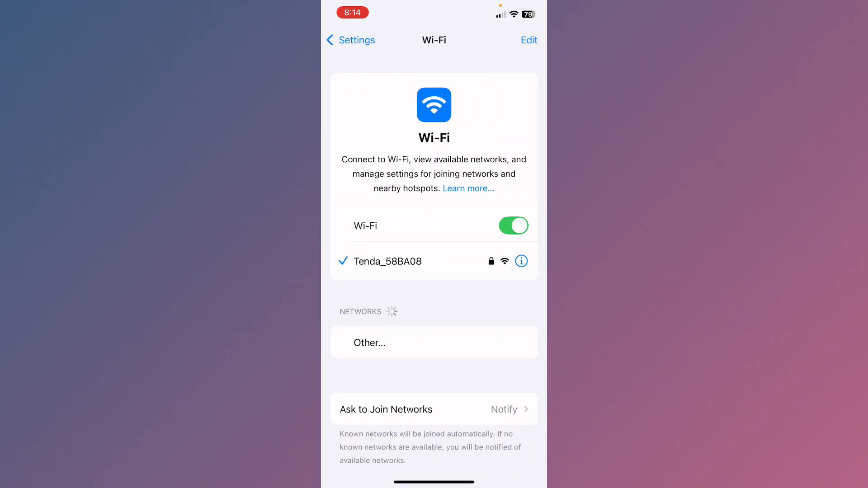
{"action": "left_click", "coordinate": [350, 41]}
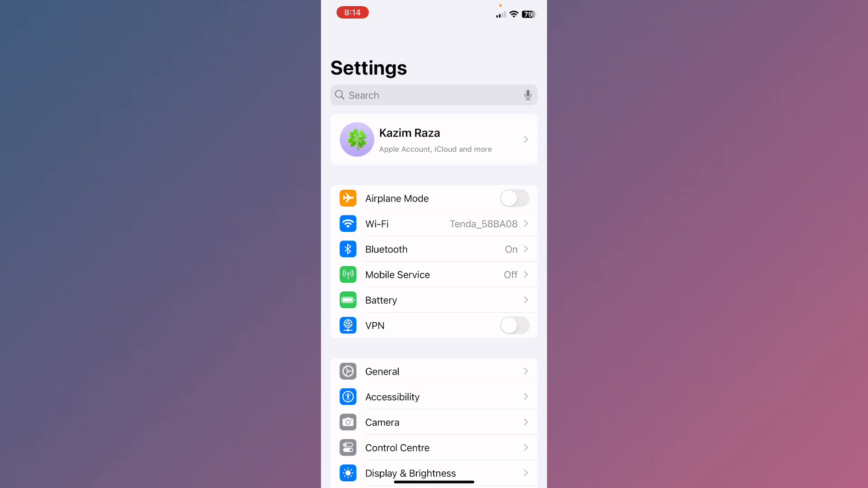
{"action": "left_click", "coordinate": [382, 372]}
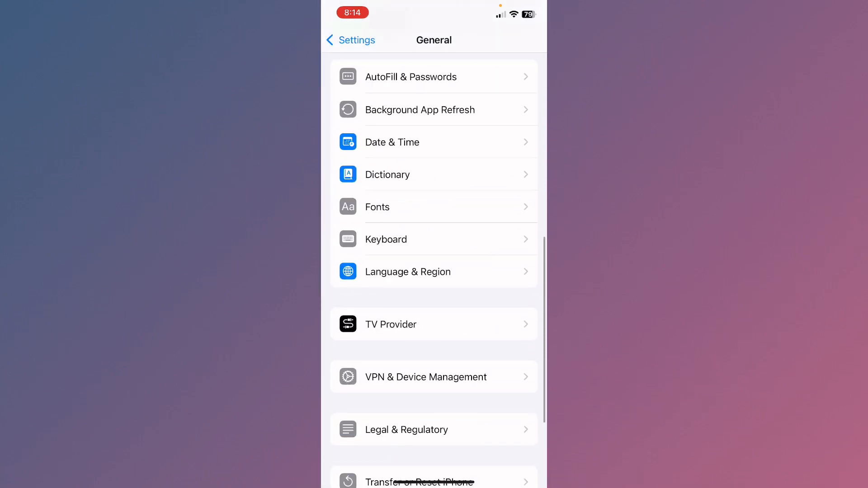
{"action": "scroll", "scroll_direction": "down", "scroll_amount": 3}
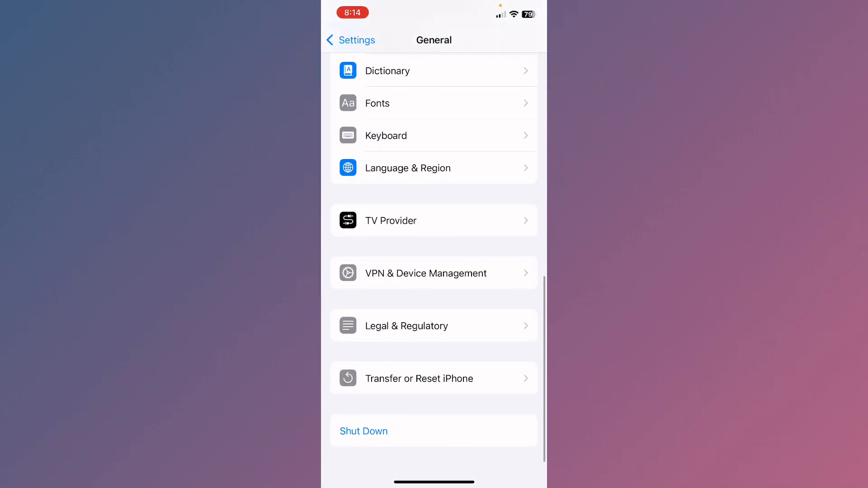
{"action": "left_click", "coordinate": [426, 272]}
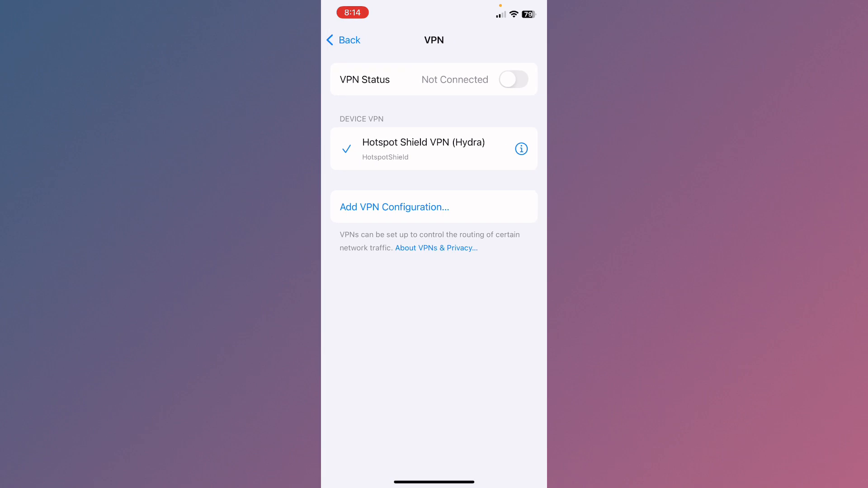
{"action": "left_click", "coordinate": [343, 41]}
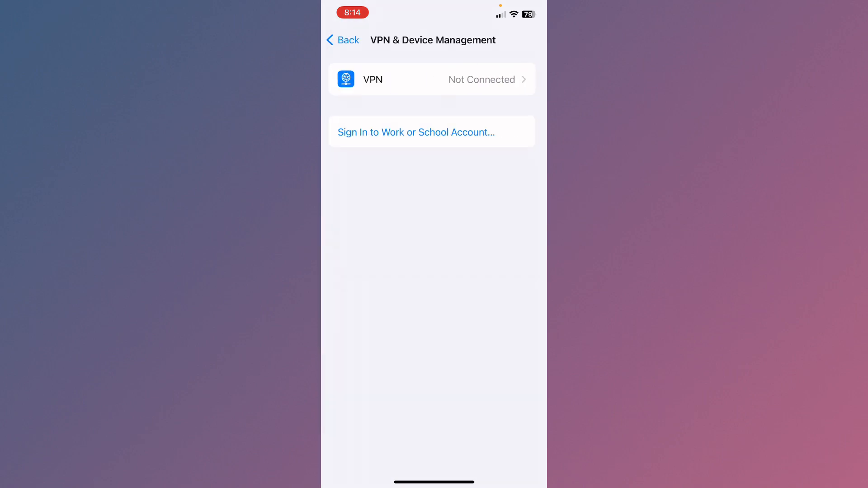
{"action": "left_click", "coordinate": [345, 40]}
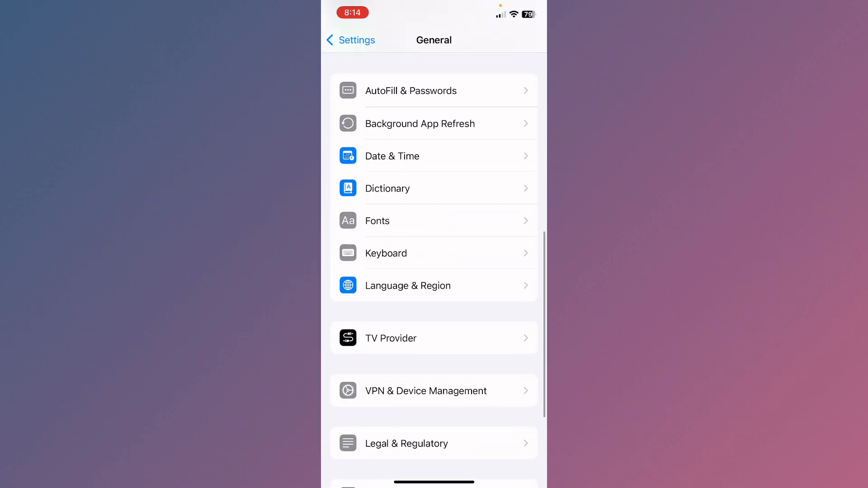
{"action": "left_click", "coordinate": [348, 40]}
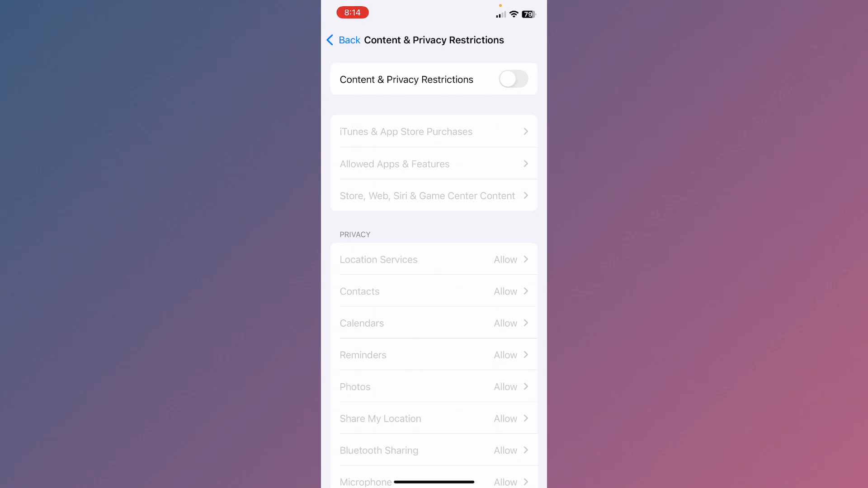
Leave Content & Privacy Restrictions and open your Apple Account page from the top of Settings.
{"action": "left_click", "coordinate": [350, 39]}
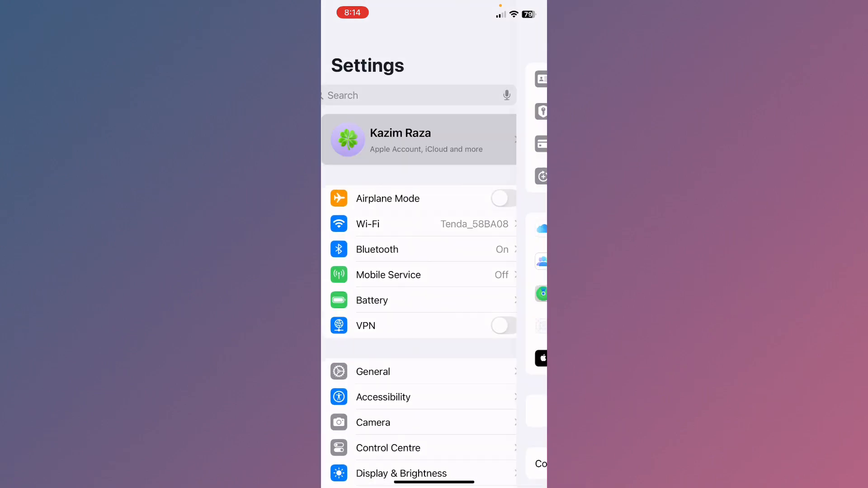
{"action": "left_click", "coordinate": [418, 140]}
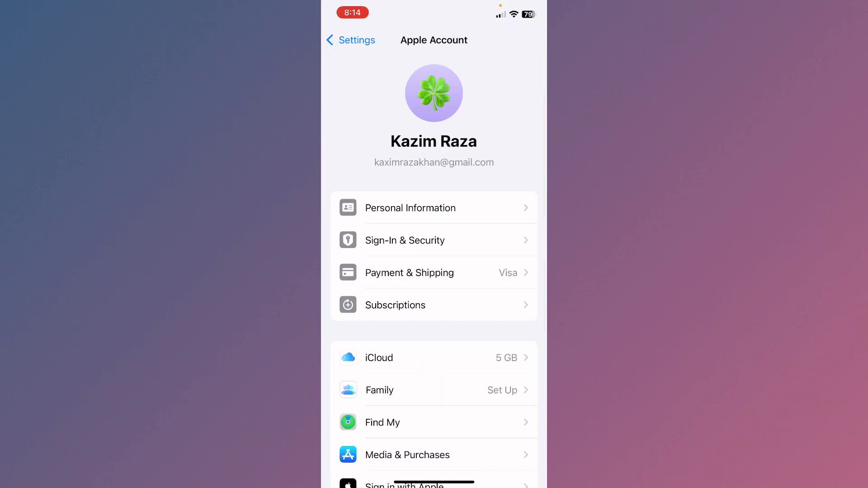
Scroll the Apple Account page toward Media & Purchases to reach Country/Region.
{"action": "scroll", "scroll_direction": "down", "scroll_amount": 3}
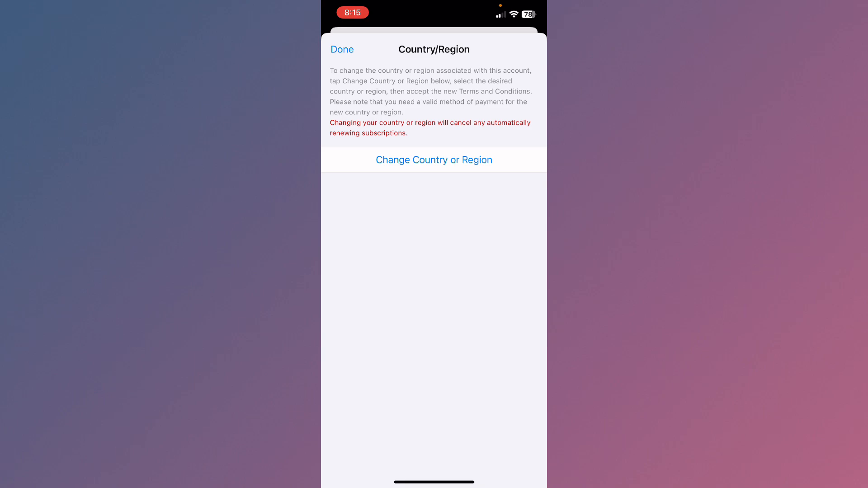
Start the region change and scroll the country list to select United States.
{"action": "left_click", "coordinate": [434, 159]}
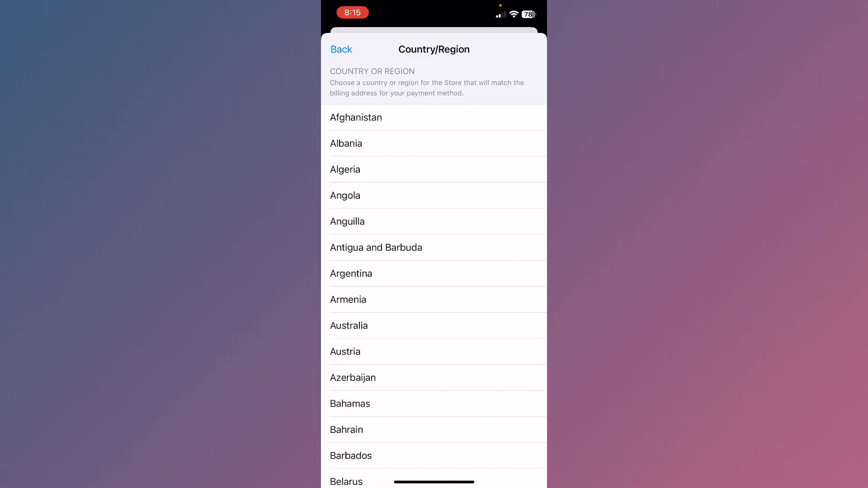
{"action": "scroll", "scroll_direction": "down", "scroll_amount": 3}
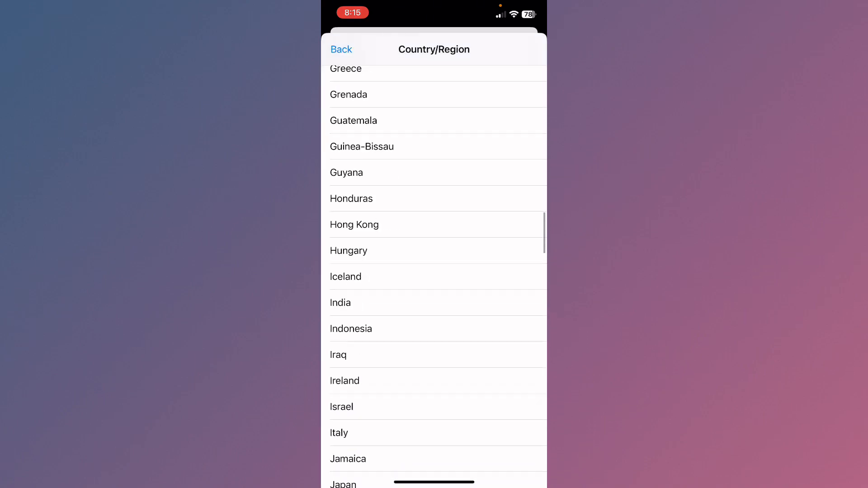
{"action": "scroll", "scroll_direction": "down", "scroll_amount": 3}
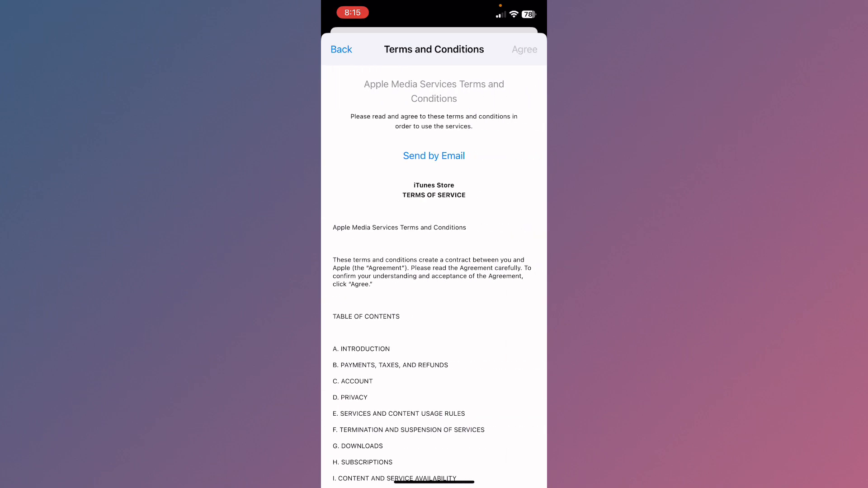
Agree to the Apple Media Services Terms and Conditions.
{"action": "left_click", "coordinate": [524, 50]}
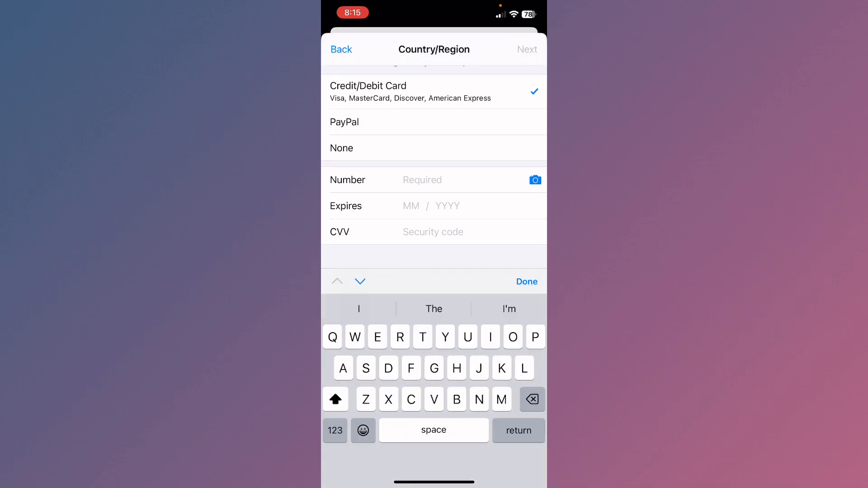
Try PayPal, settle on Credit/Debit Card, reach the billing Street field, then go home.
{"action": "left_click", "coordinate": [343, 122]}
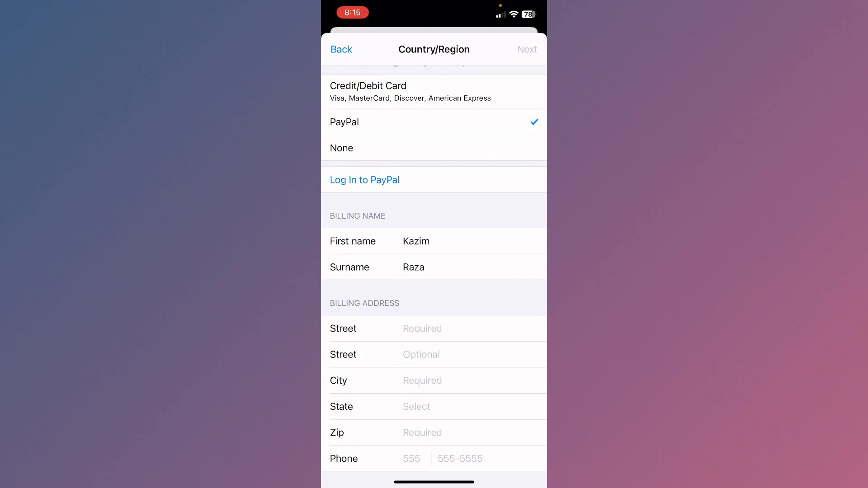
{"action": "left_click", "coordinate": [368, 89]}
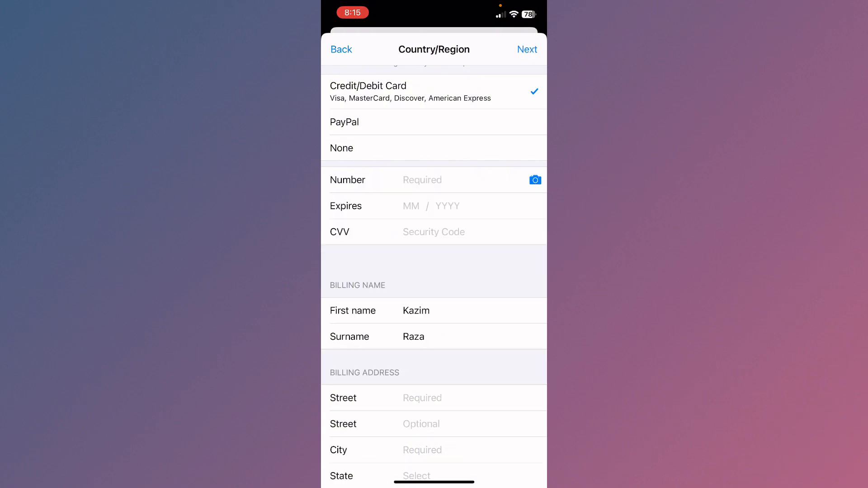
{"action": "scroll", "scroll_direction": "down", "scroll_amount": 3}
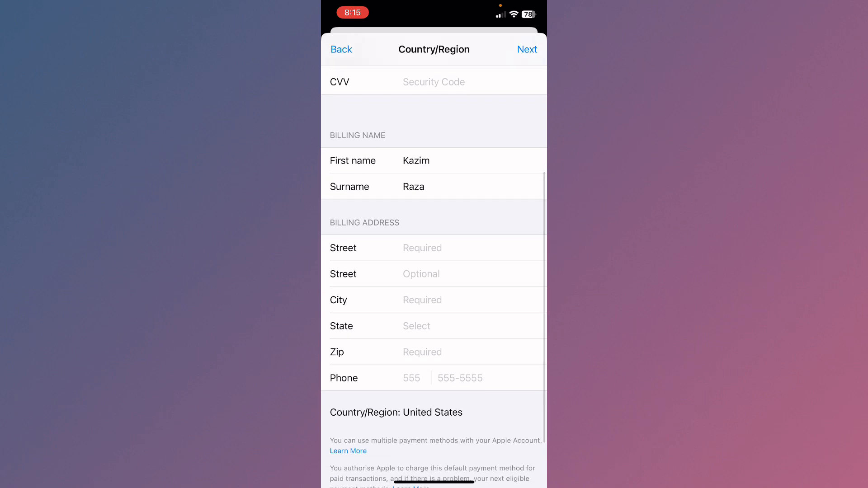
{"action": "left_click", "coordinate": [449, 247]}
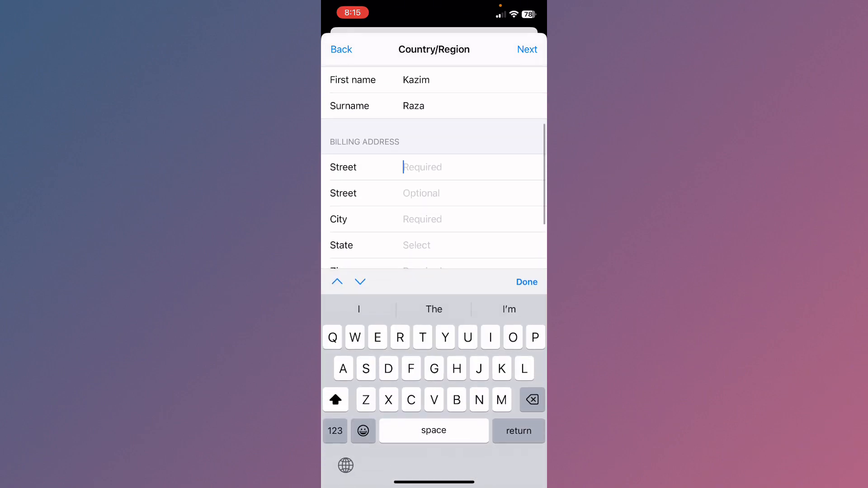
{"action": "scroll", "scroll_direction": "down", "scroll_amount": 3}
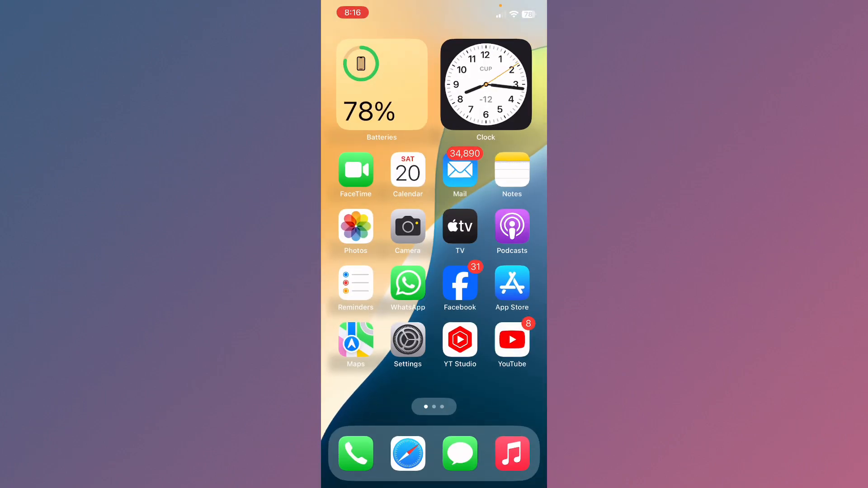
{"action": "scroll", "scroll_direction": "left", "scroll_amount": 3}
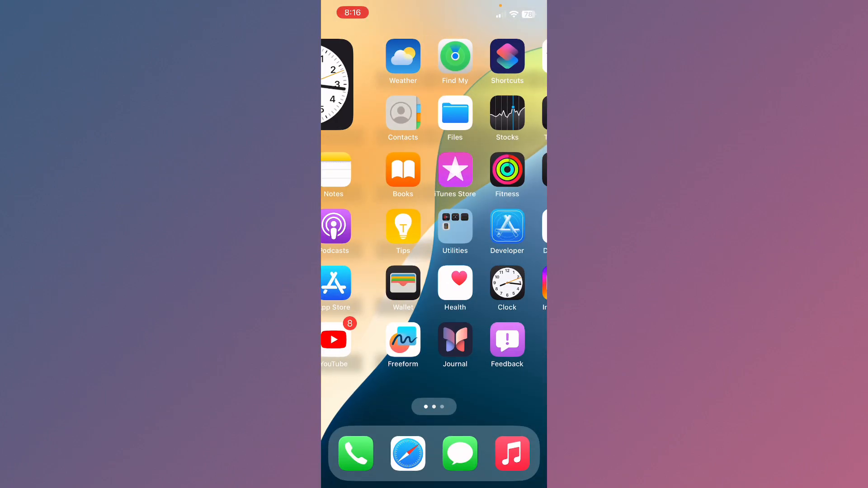